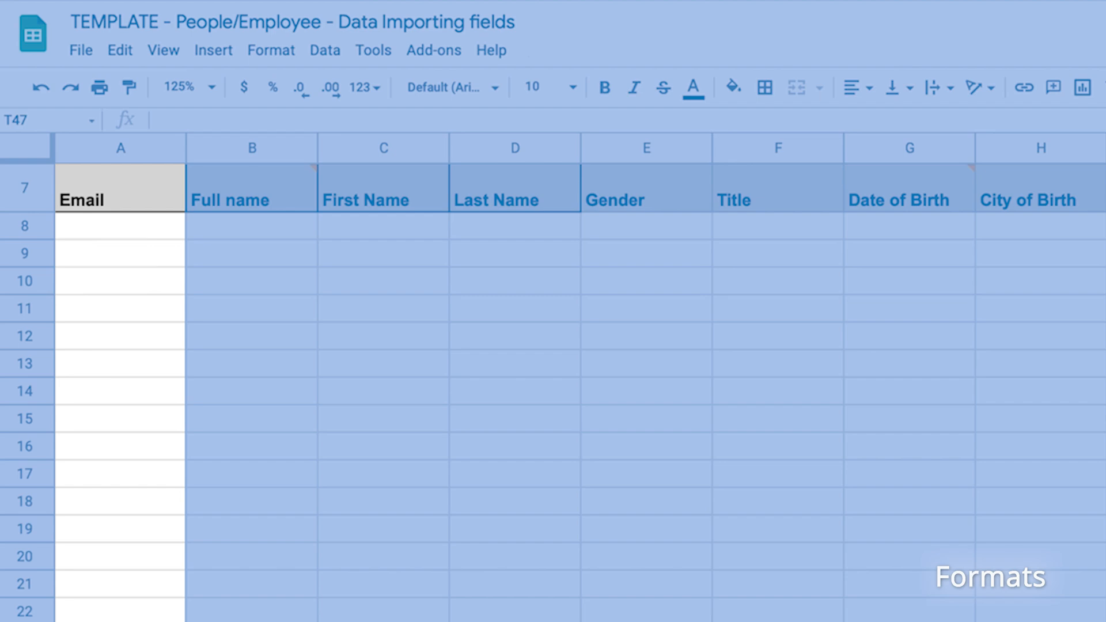
pyautogui.write('1noemail@company.com')
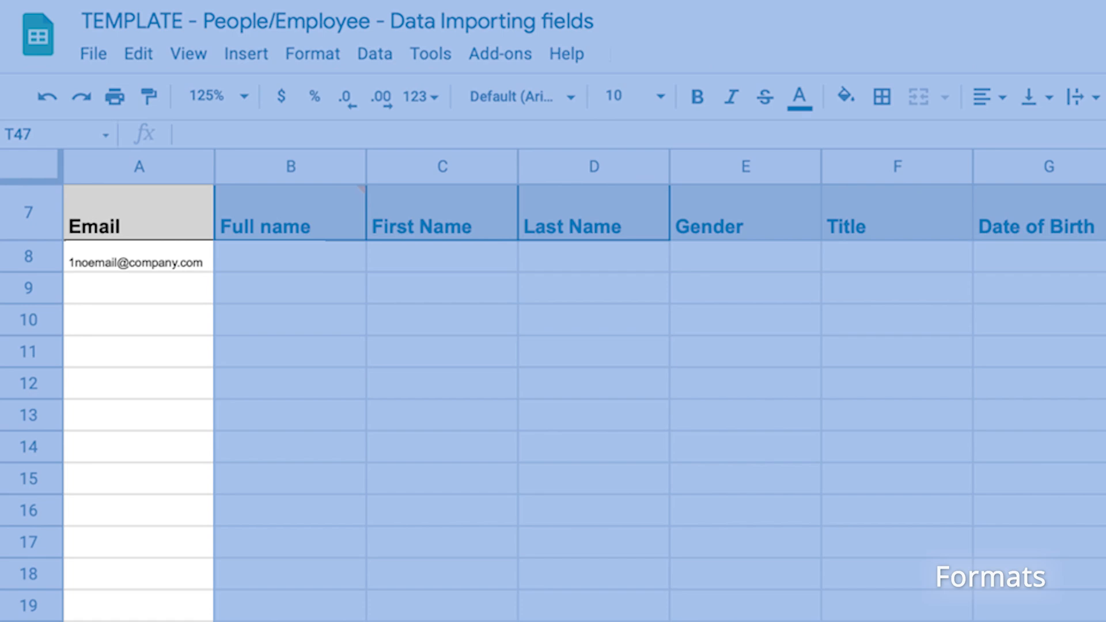
pyautogui.write('2noemail@company.com')
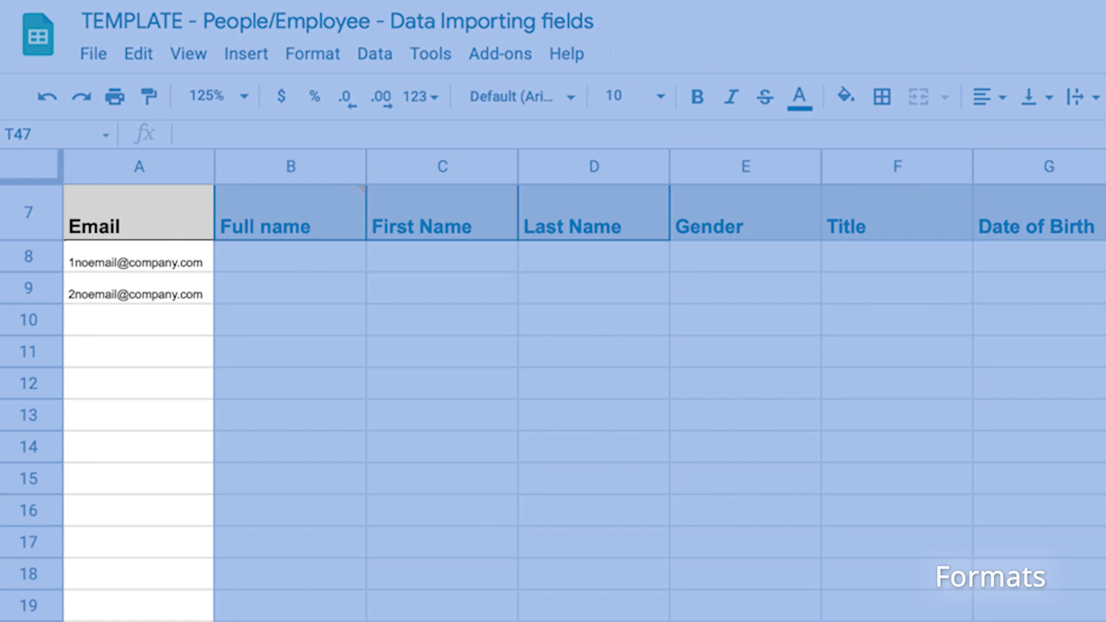
pyautogui.hscroll(3)
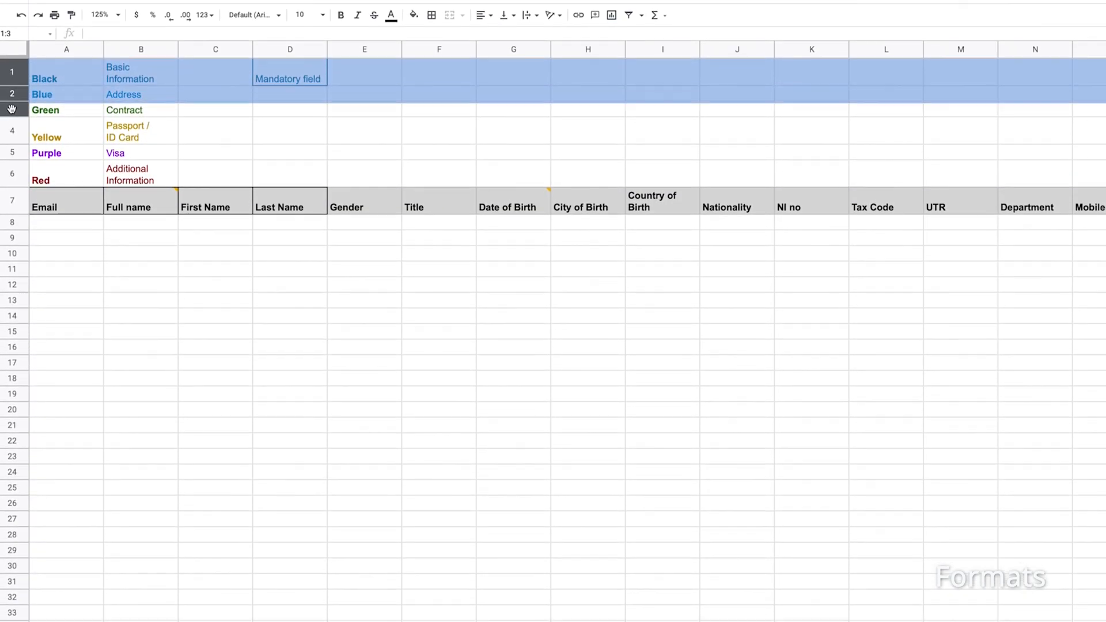
# Delete legend rows 1–6 so the field headers sit in row one.
pyautogui.rightClick(12, 110)
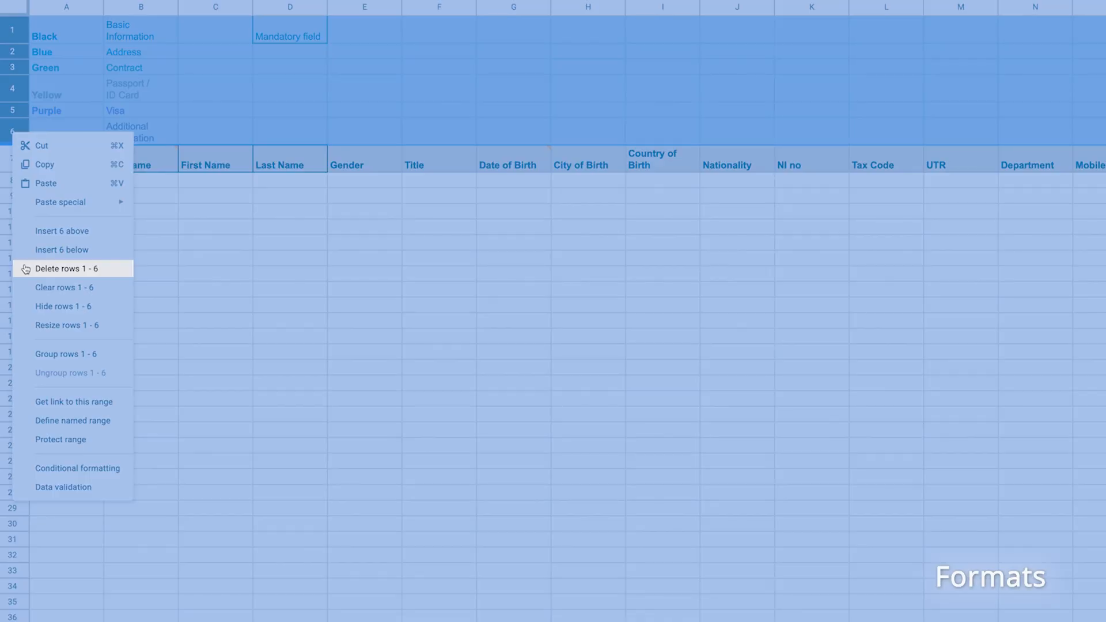
pyautogui.click(69, 269)
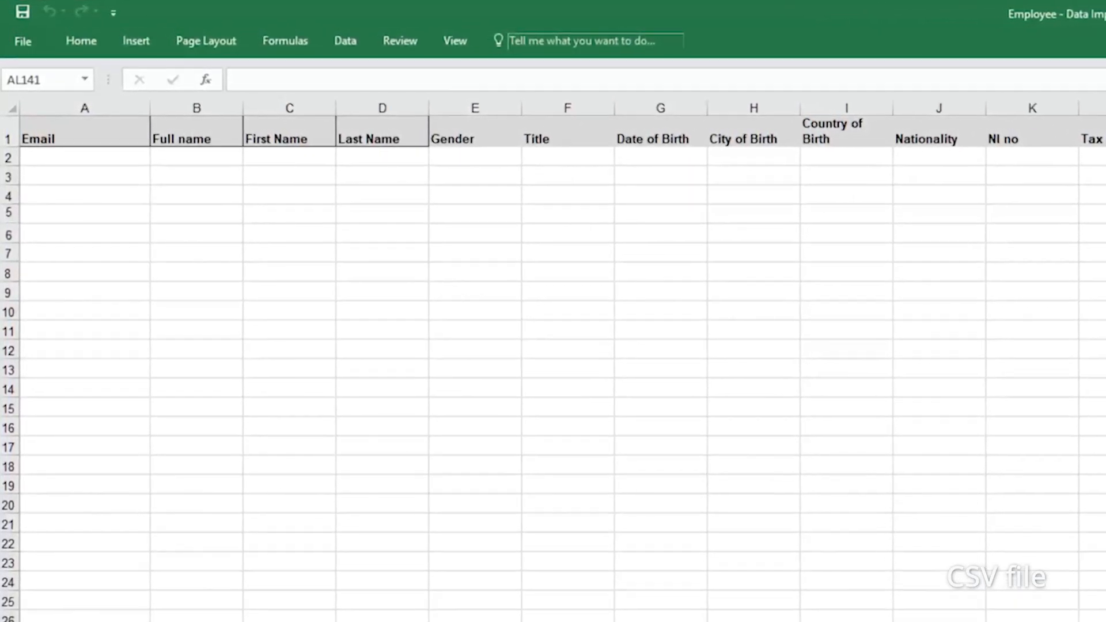
# Save the workbook via Save As with the CSV (Comma delimited) file type.
pyautogui.click(22, 41)
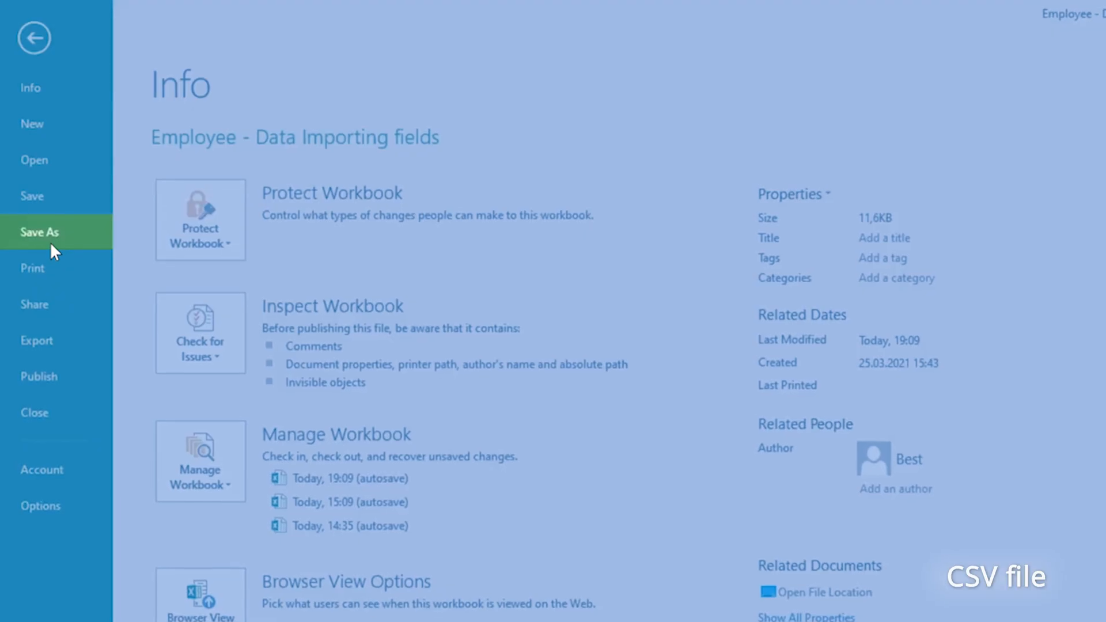
pyautogui.click(40, 232)
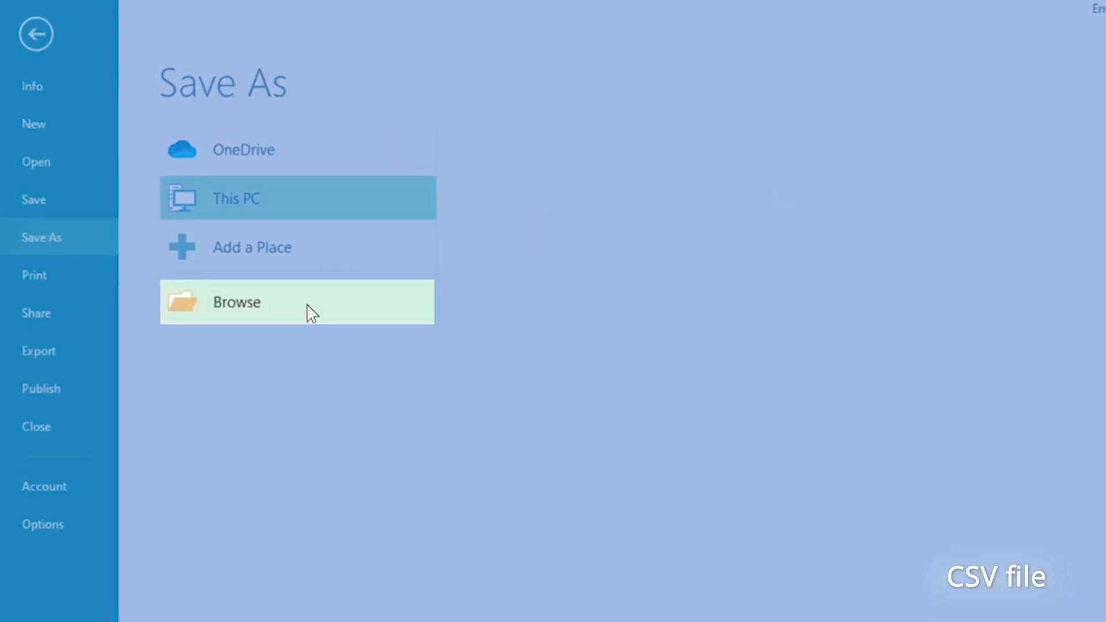
pyautogui.click(236, 301)
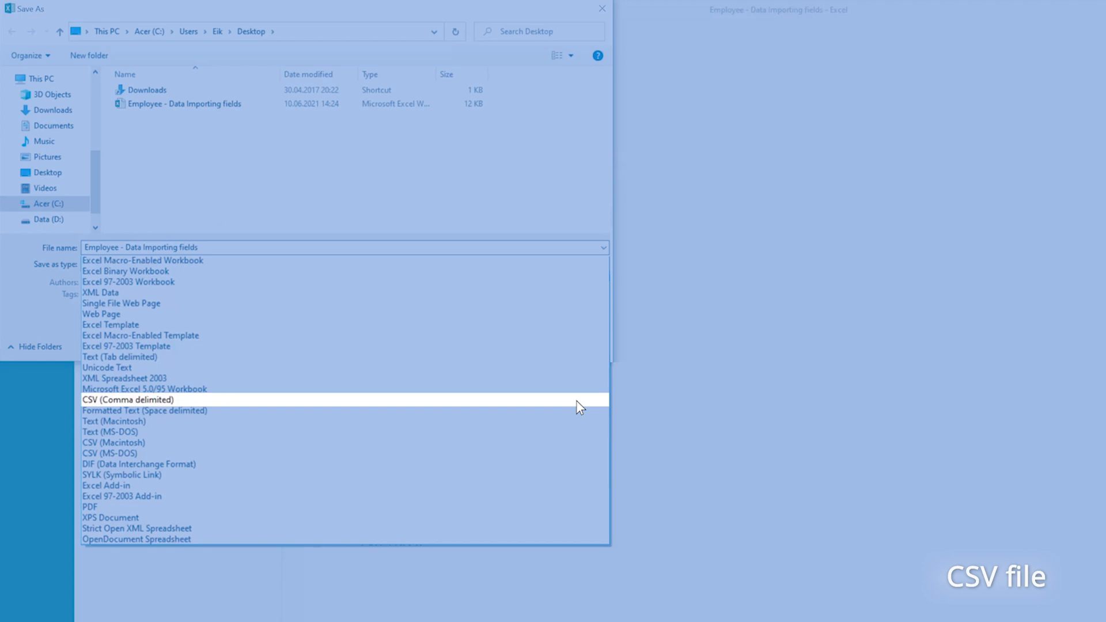
pyautogui.click(128, 400)
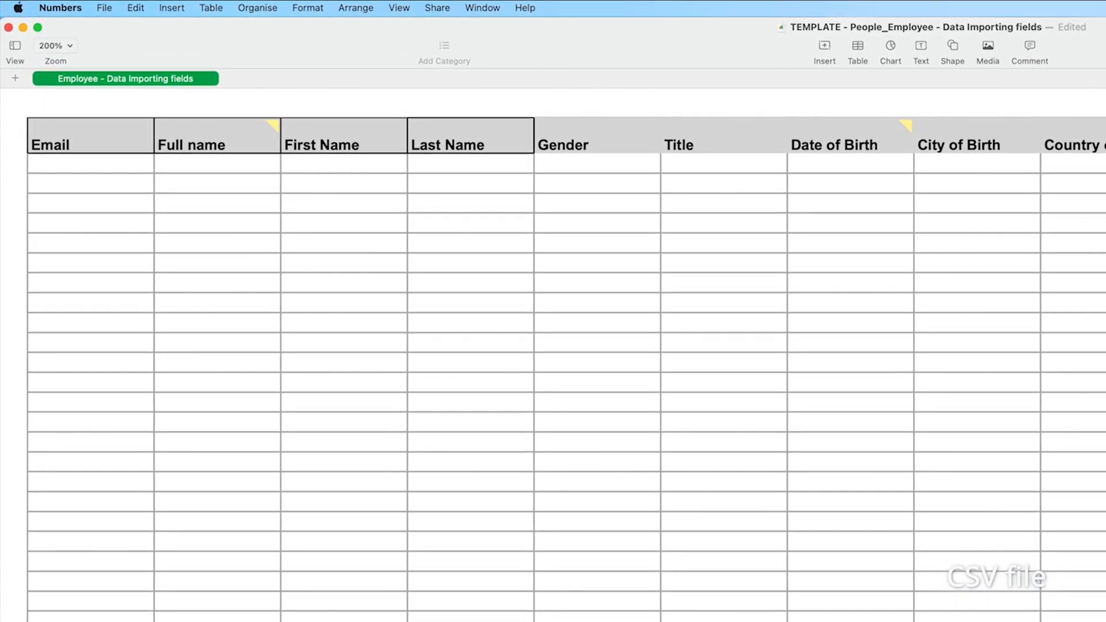
# Export the Numbers spreadsheet to CSV and continue past the export dialog.
pyautogui.click(104, 8)
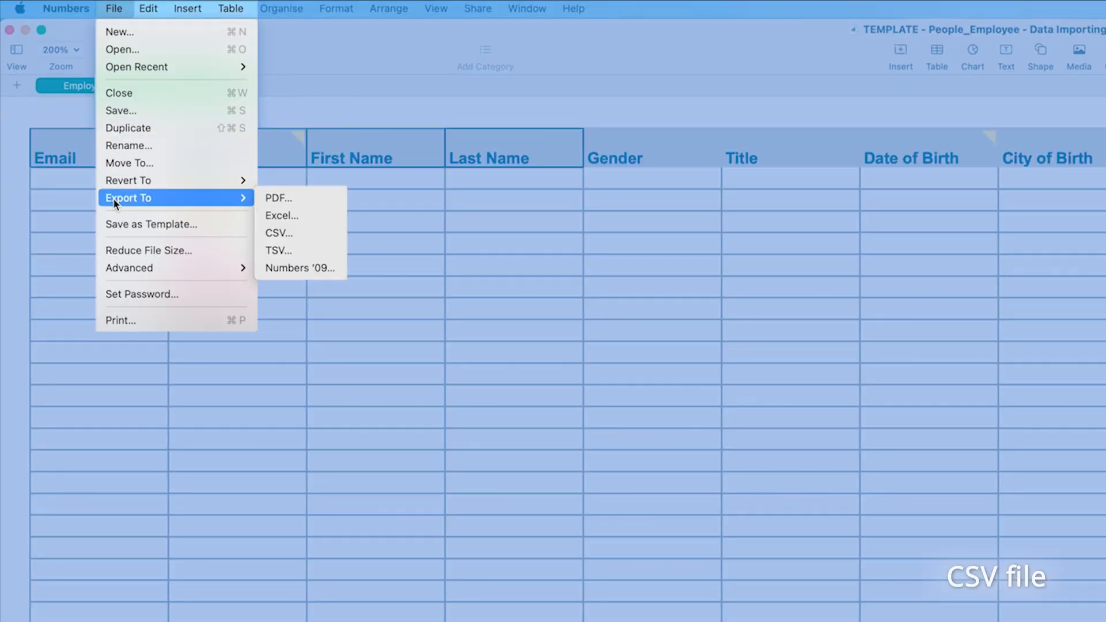
pyautogui.click(278, 233)
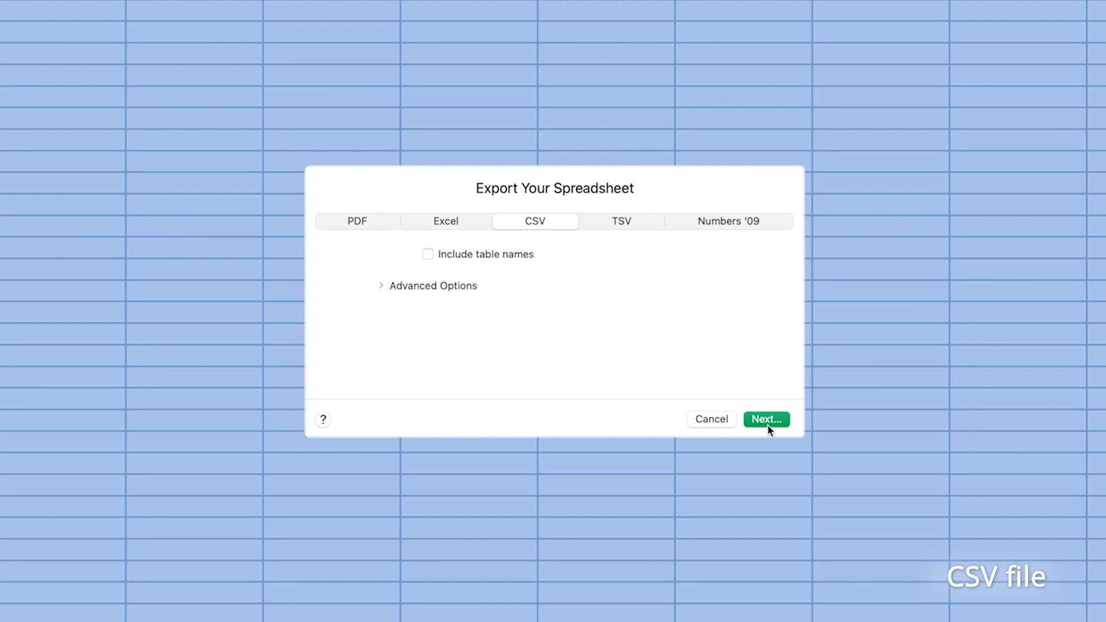
pyautogui.click(766, 419)
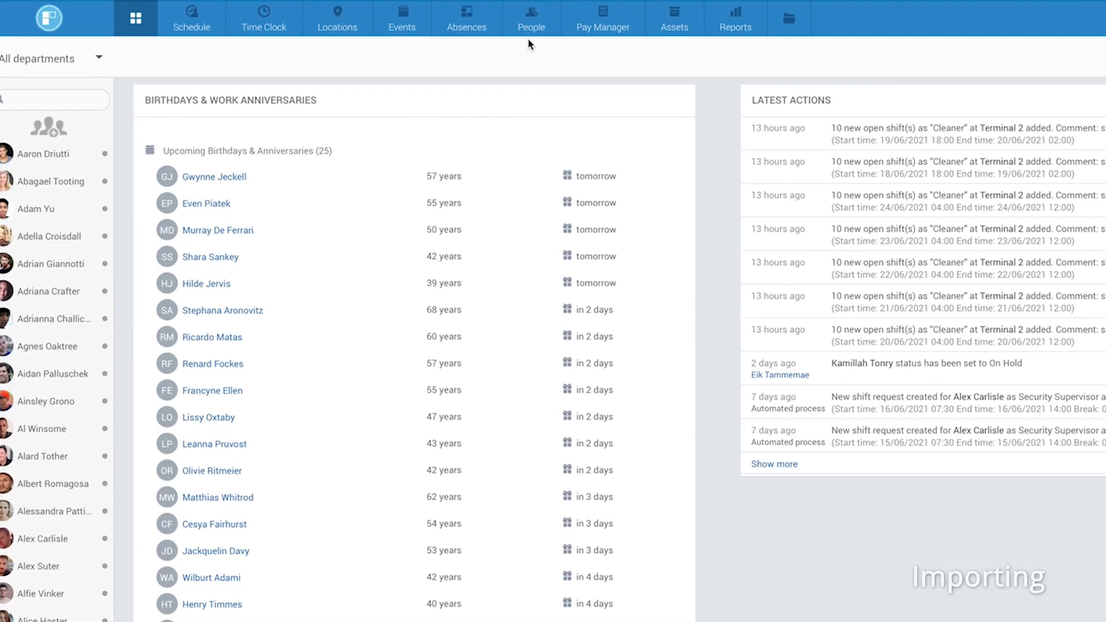
# Open the People > Employees list and the Add a person dropdown.
pyautogui.click(531, 17)
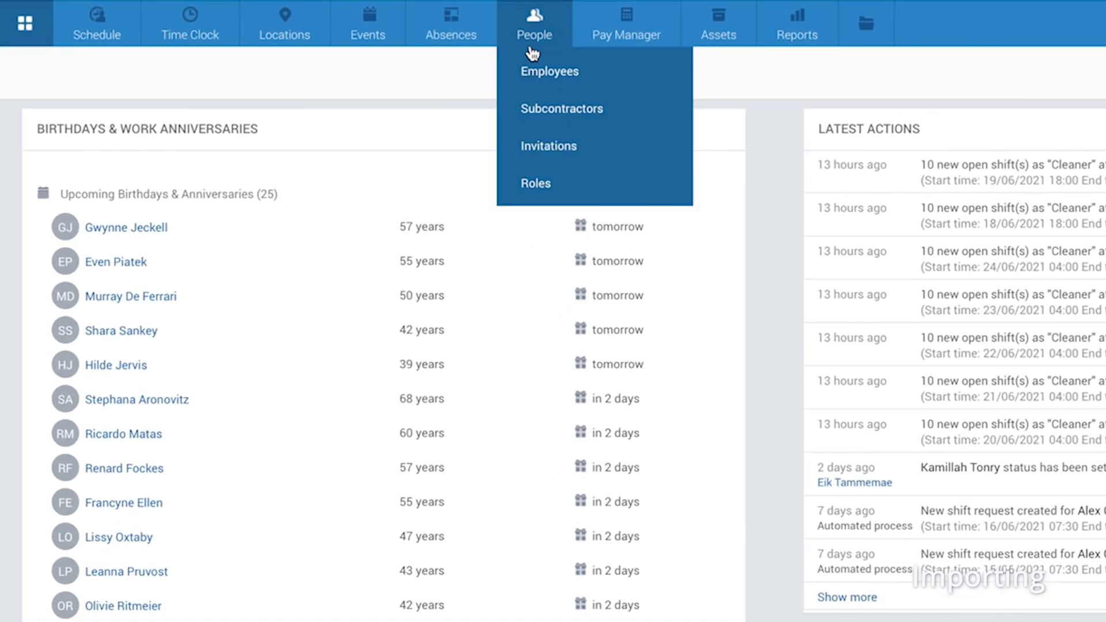
pyautogui.click(549, 70)
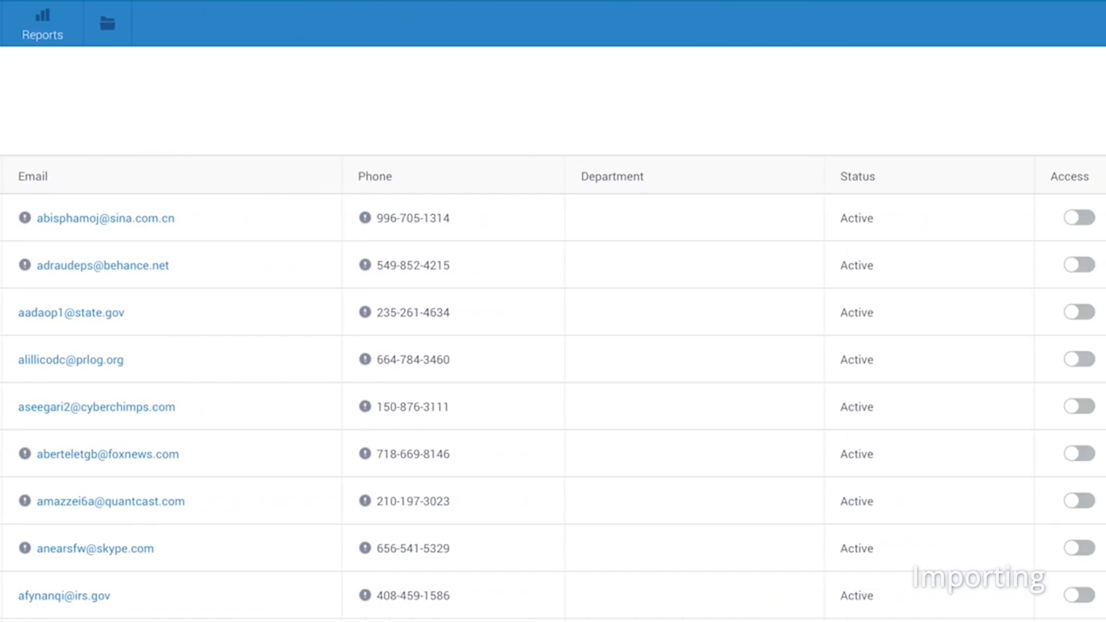
pyautogui.click(887, 78)
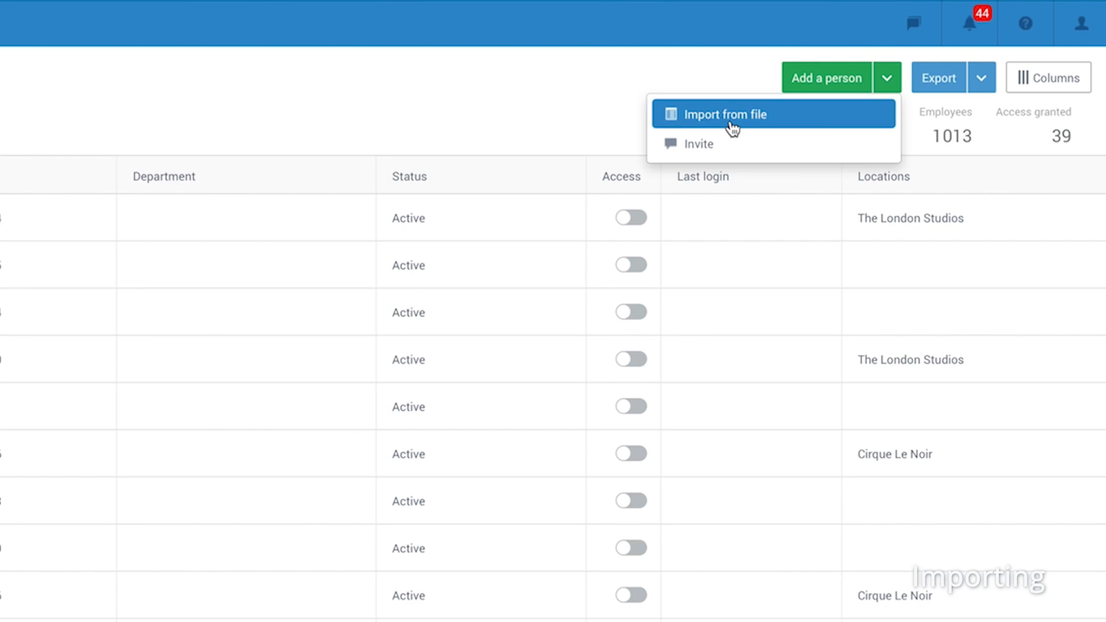
# Import from file, uploading Employee - Data Importing fields.csv.
pyautogui.click(724, 114)
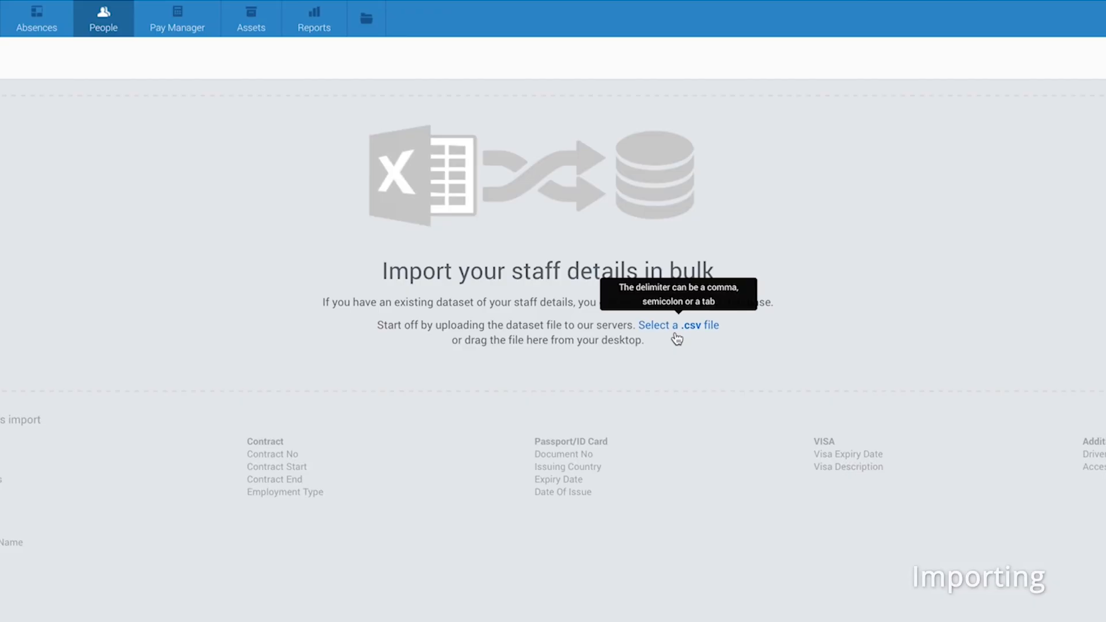
pyautogui.click(678, 325)
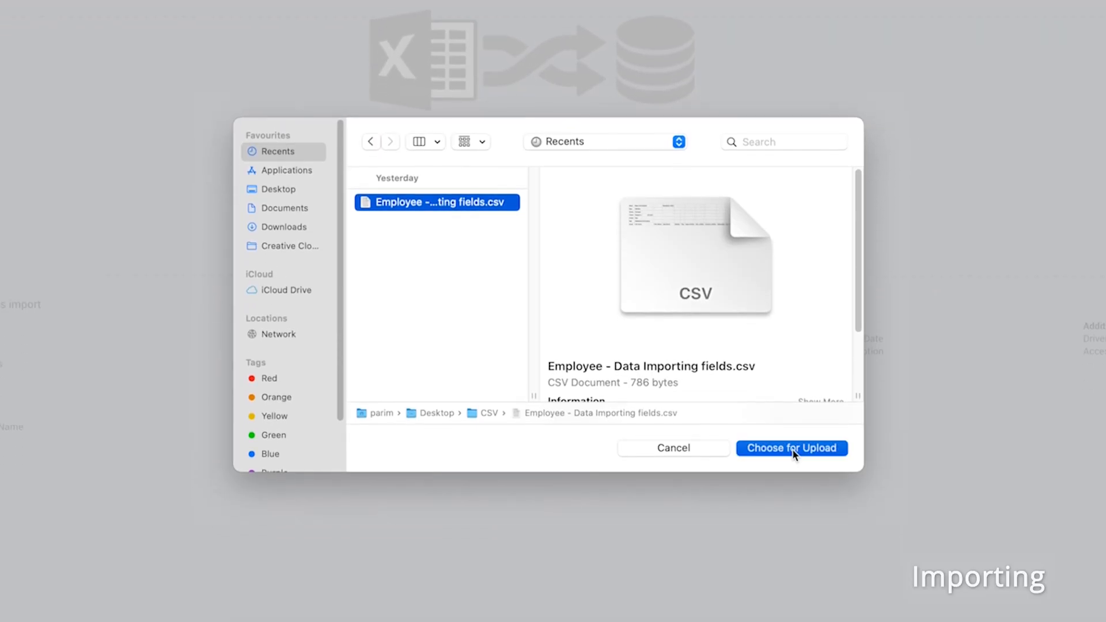
pyautogui.click(791, 448)
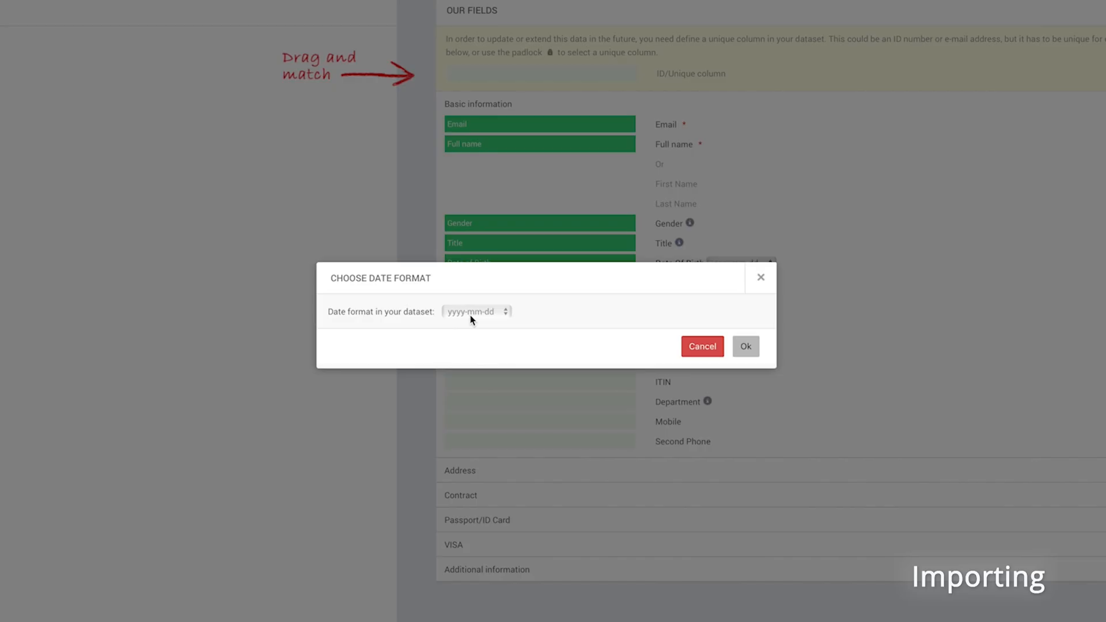
# Set the dataset date format to yyyy.mm.dd, confirm, and scroll to the validation results.
pyautogui.click(477, 311)
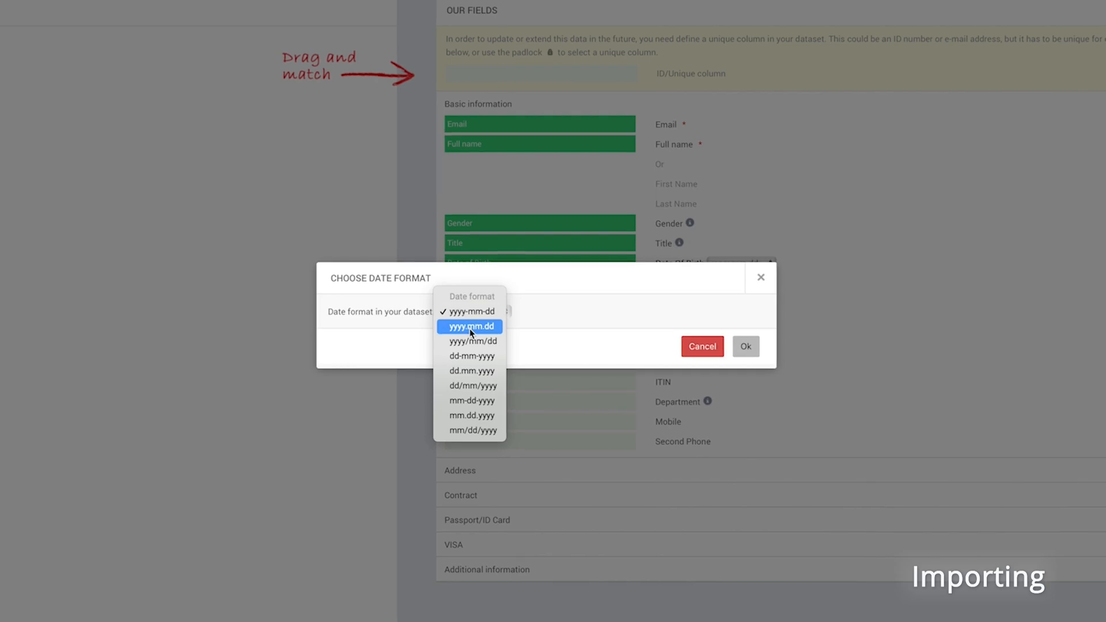
pyautogui.click(469, 327)
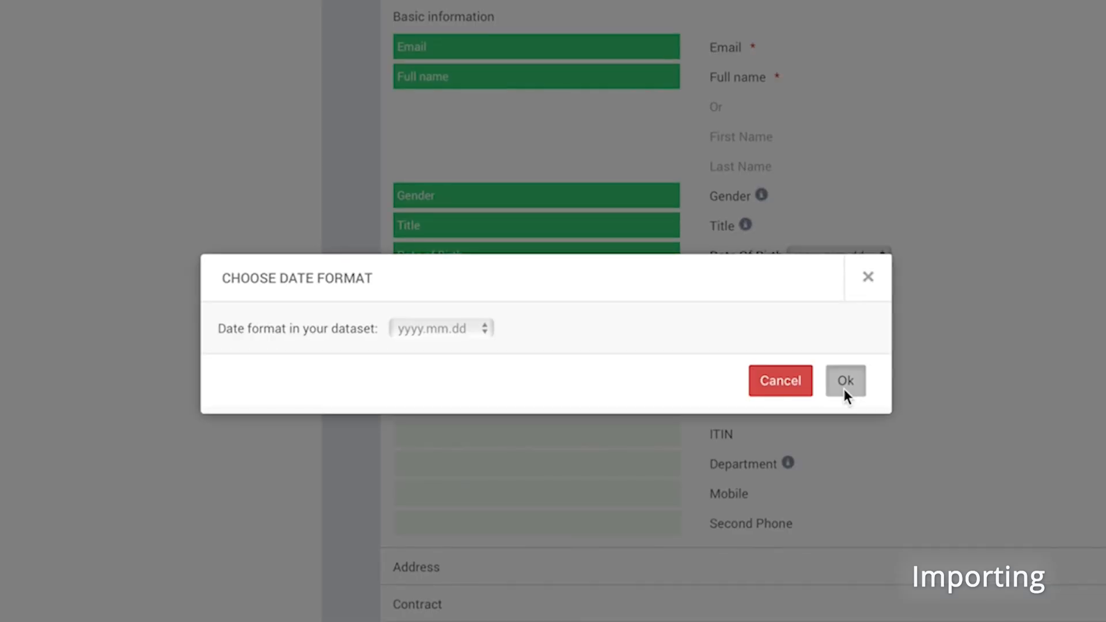
pyautogui.click(846, 380)
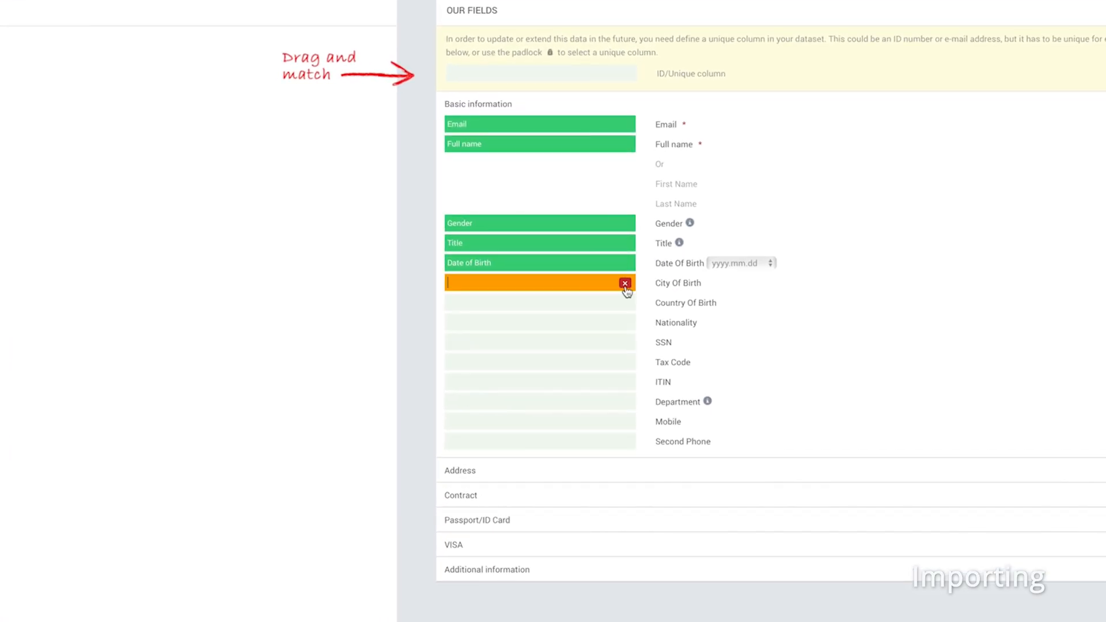
pyautogui.scroll(-3)
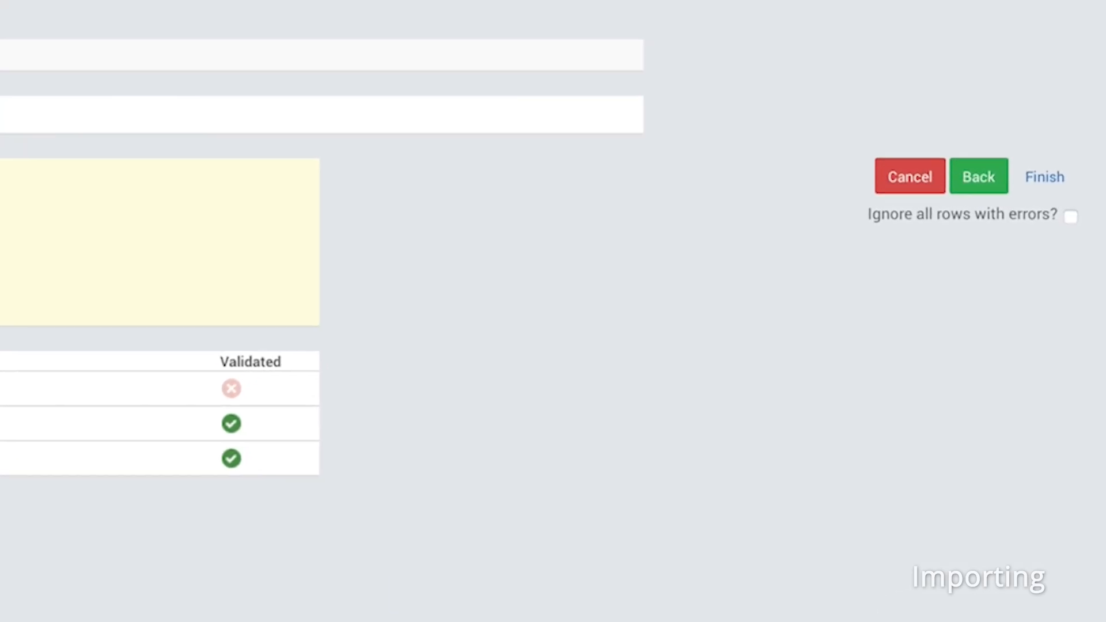
# Tick Ignore all rows with errors and finish the import.
pyautogui.click(1070, 215)
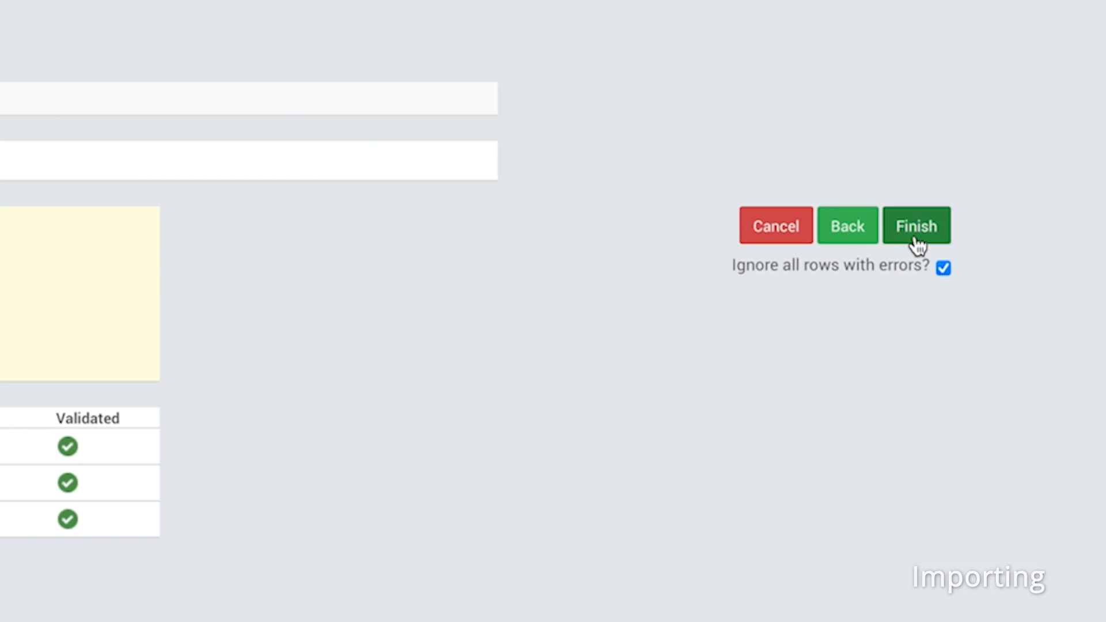
pyautogui.click(917, 226)
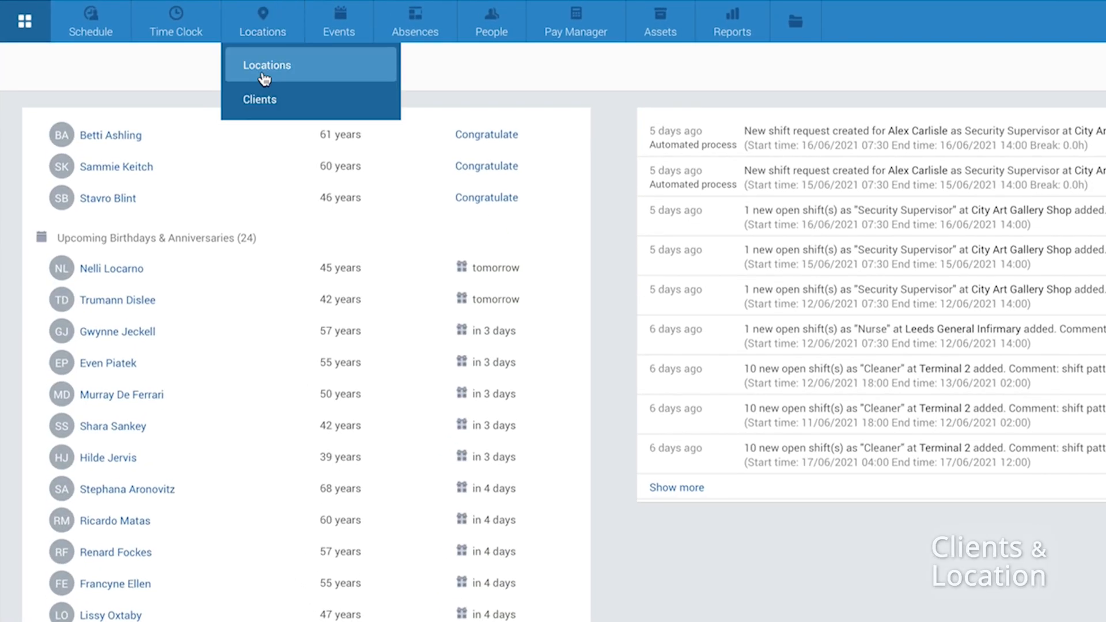
# Choose Locations from the top navigation dropdown.
pyautogui.click(259, 99)
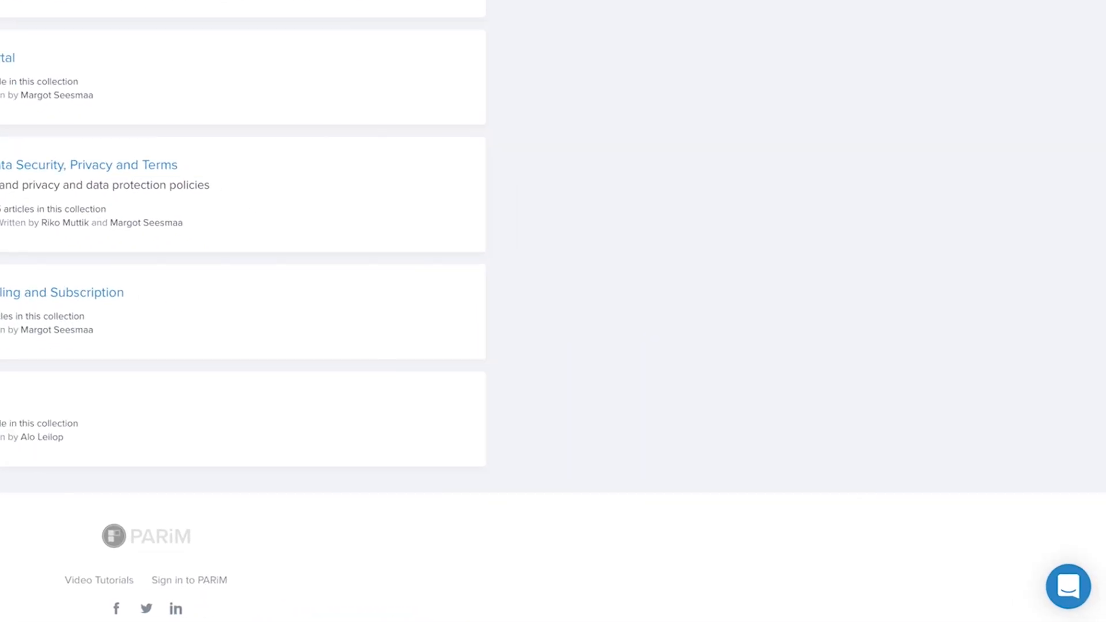
# Open the chat launcher bubble at the bottom right of the help centre.
pyautogui.click(1068, 587)
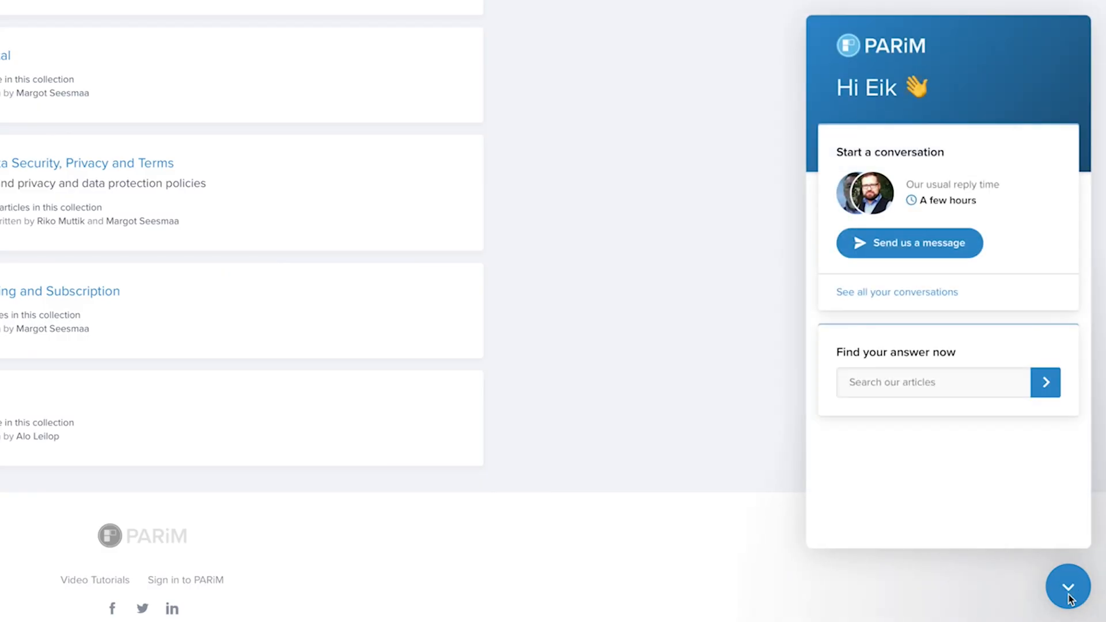